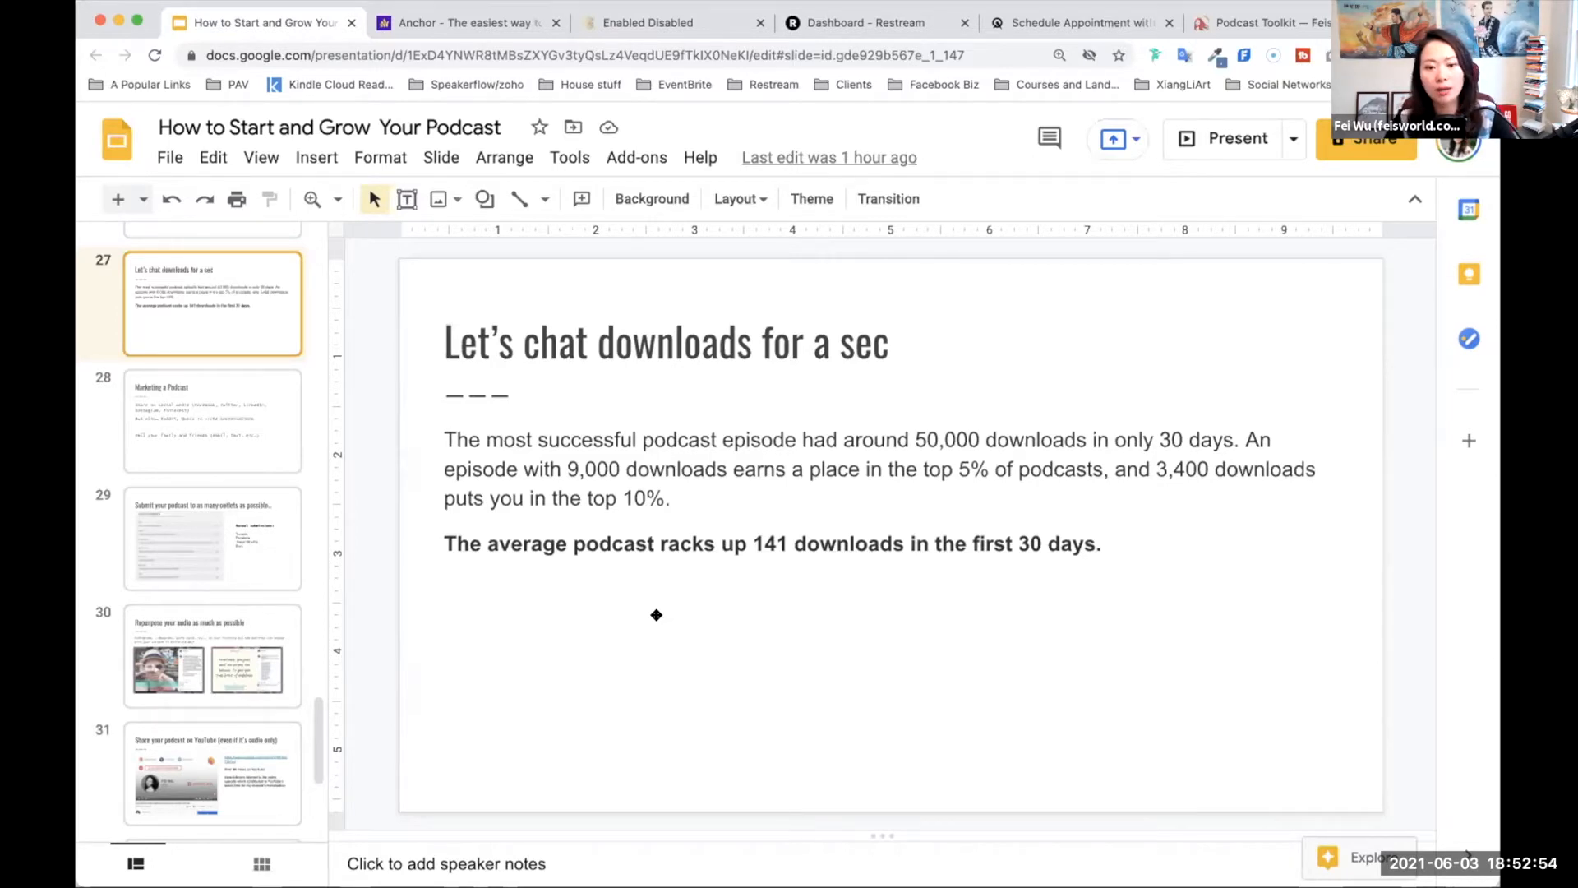
mouse_move(1026, 656)
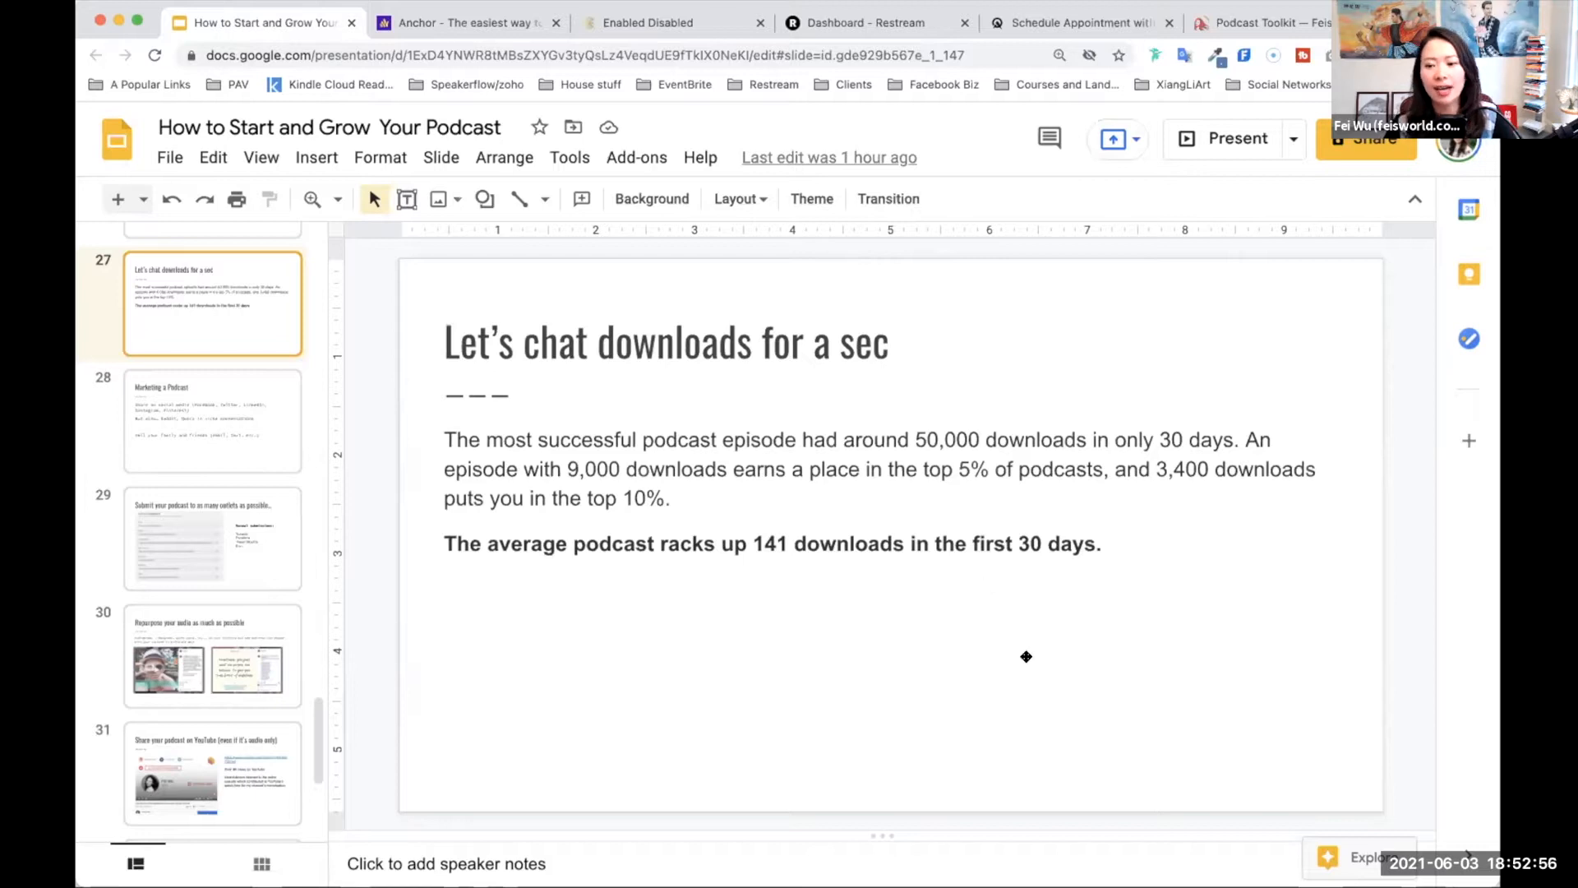
mouse_move(630, 480)
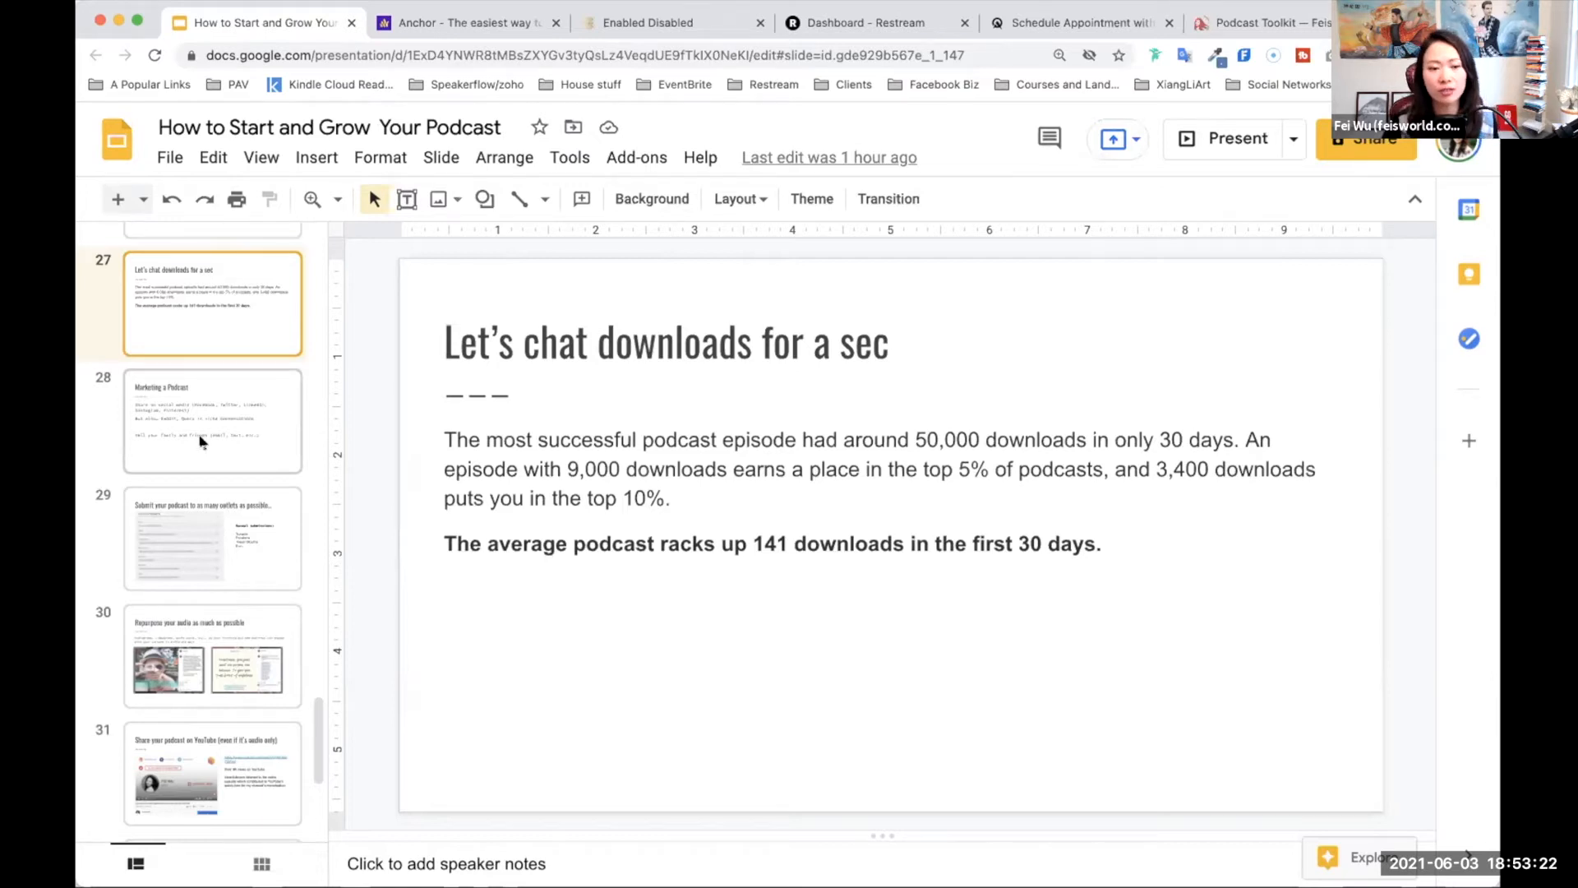
Step: Show slide 28, 'Marketing a Podcast', with its social media and word-of-mouth tips
click(212, 421)
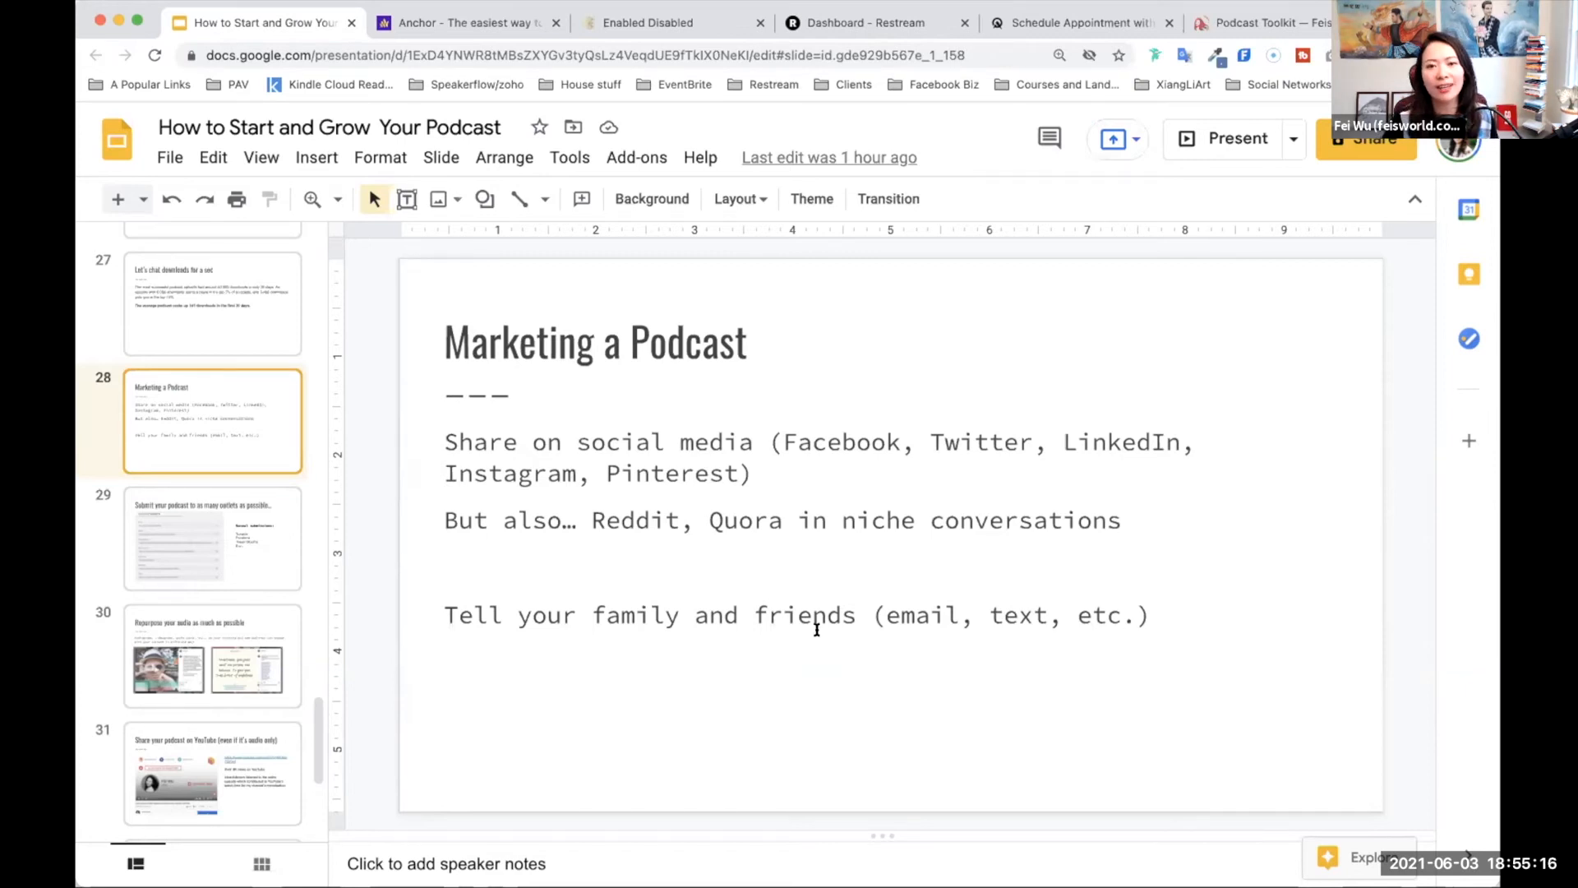
mouse_move(664, 514)
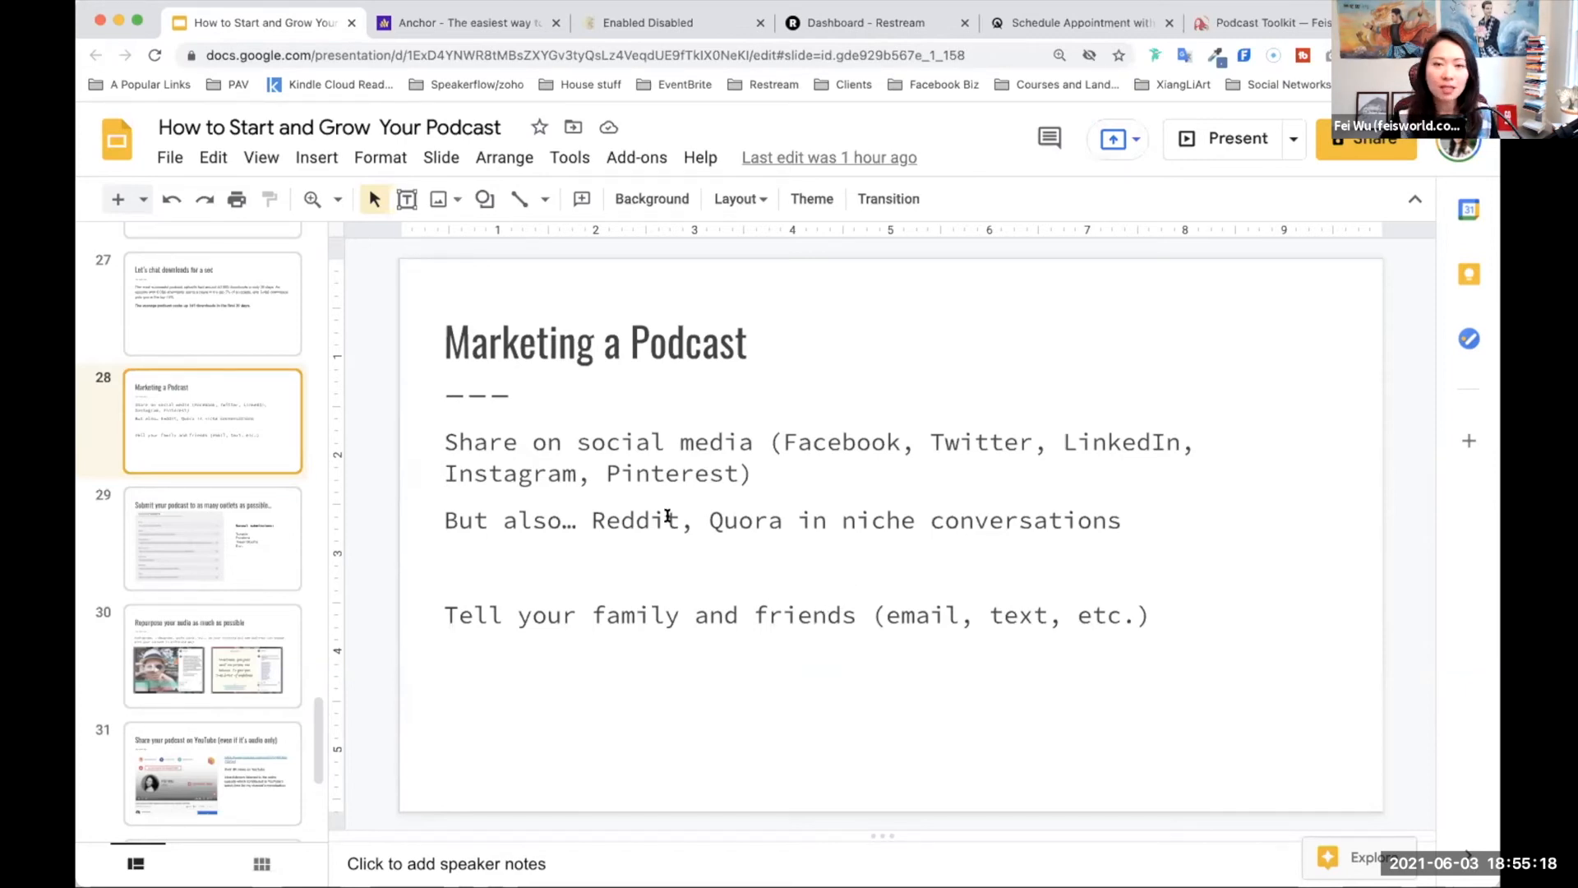